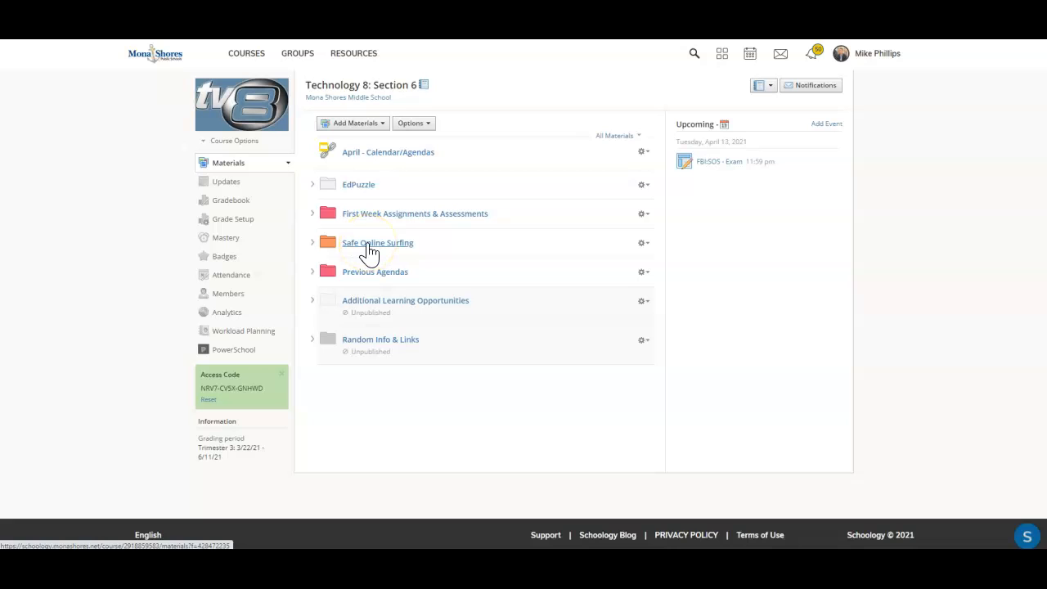
Open the Safe Online Surfing folder in Technology 8: Section 6 materials.
left_click(377, 242)
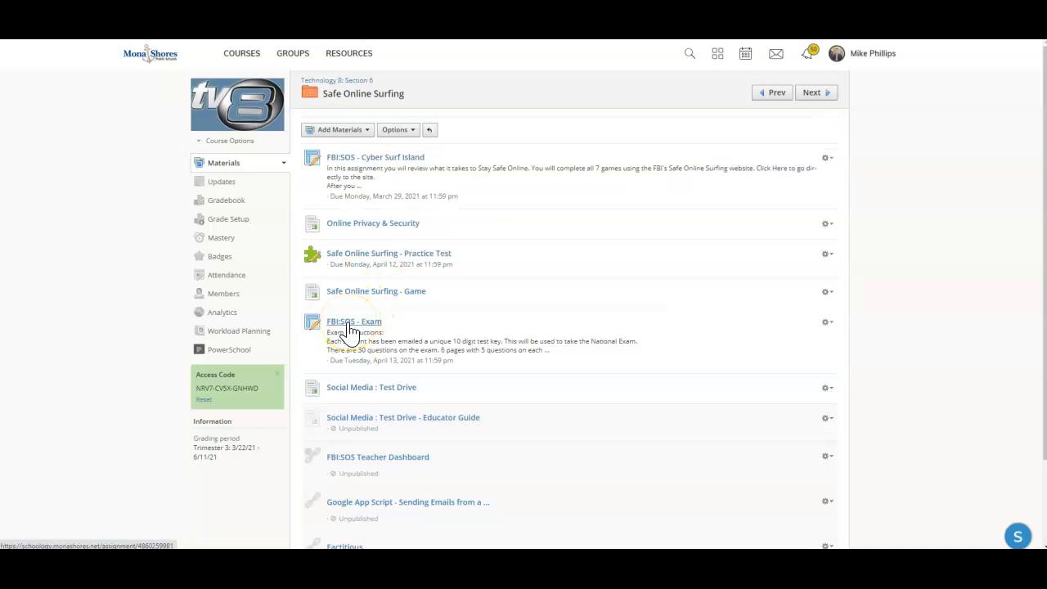
Open the FBI:SOS - Exam assignment to view its due date and instructions.
left_click(353, 321)
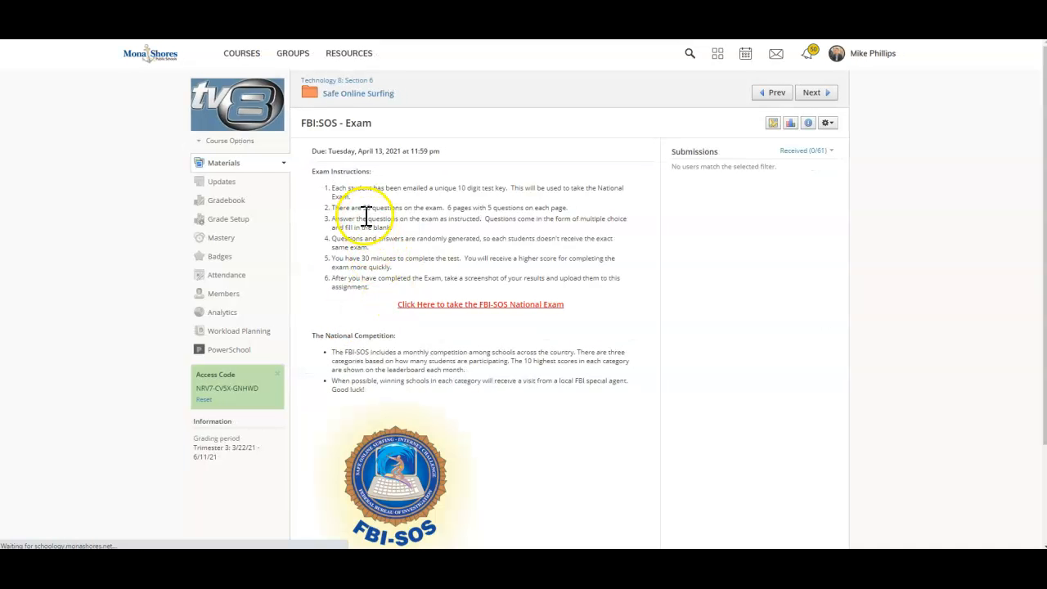
mouse_move(352, 174)
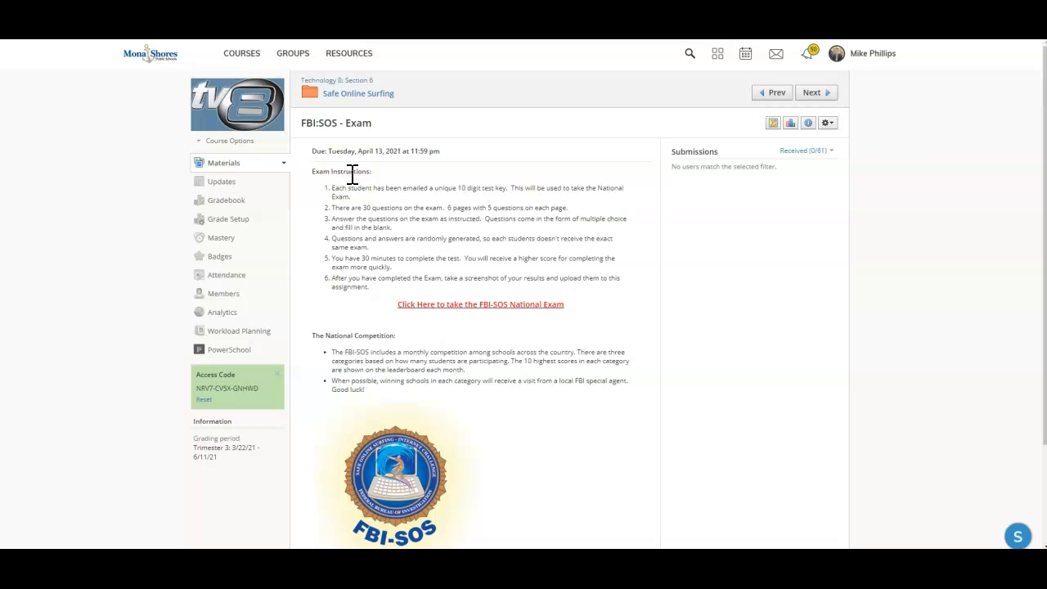
mouse_move(464, 188)
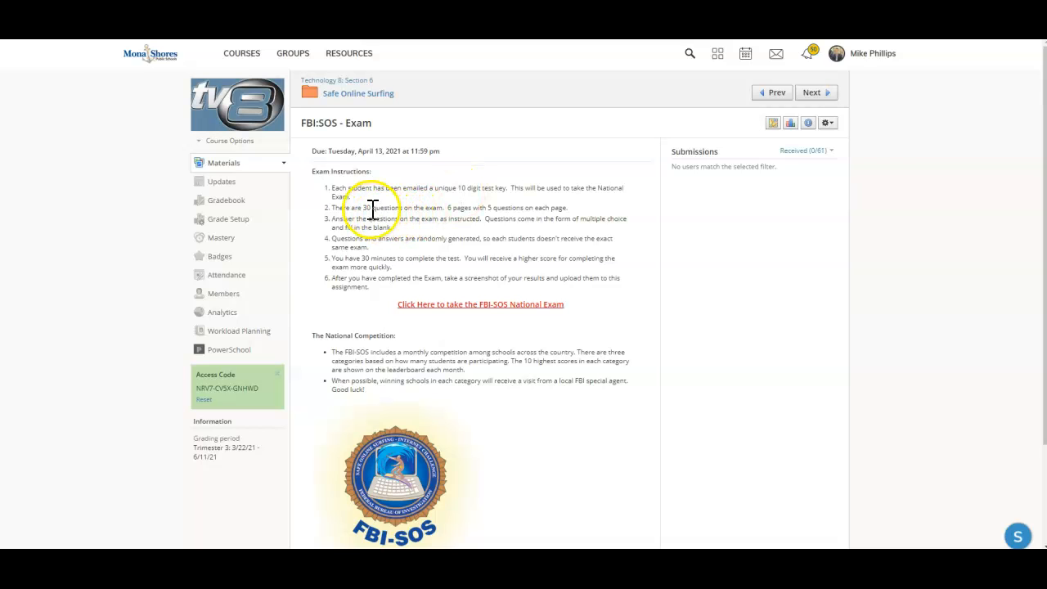
mouse_move(482, 210)
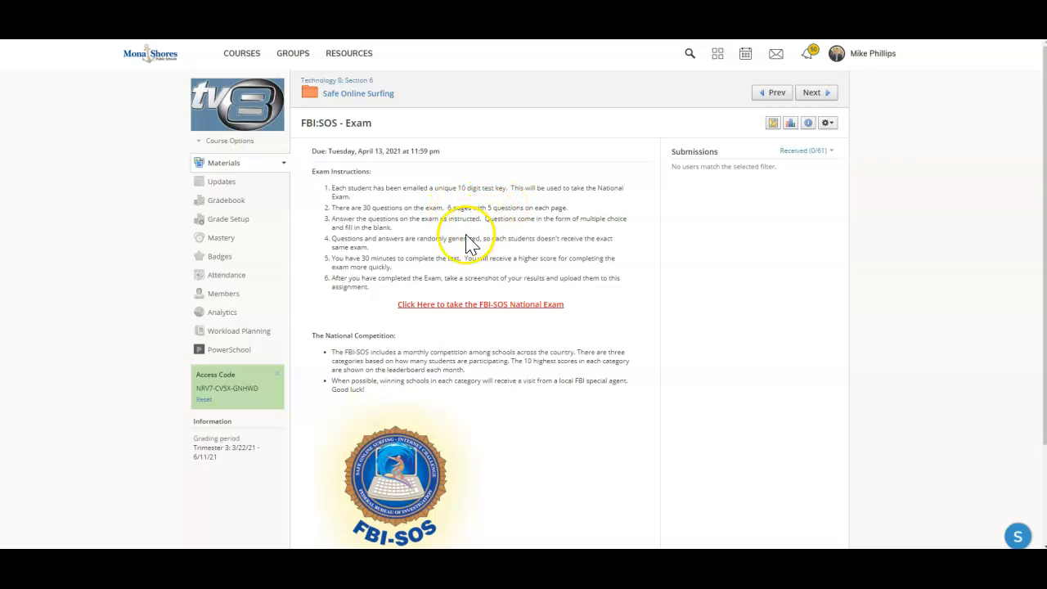
mouse_move(398, 242)
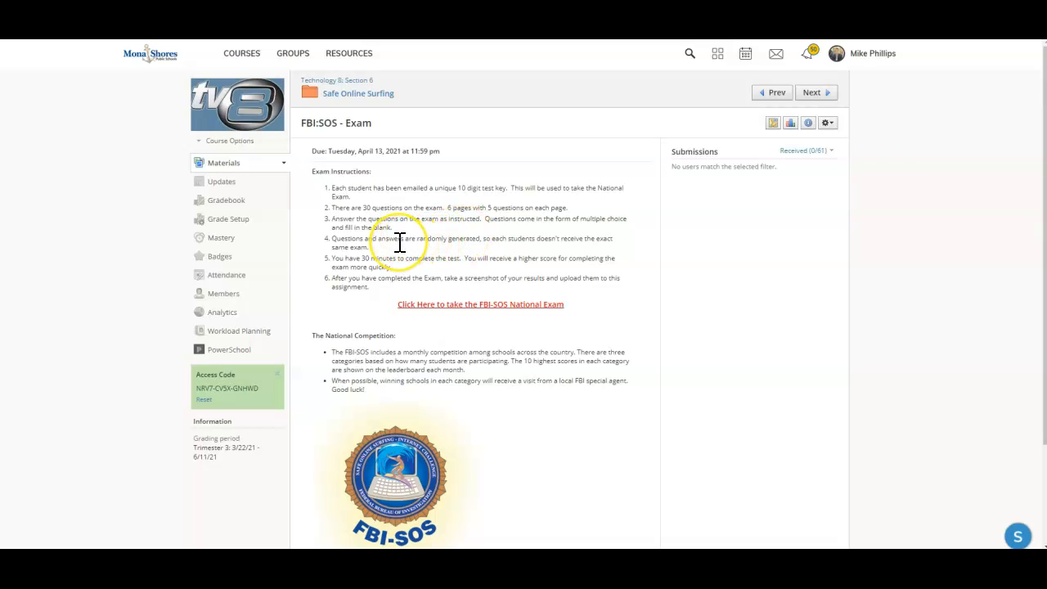
mouse_move(410, 243)
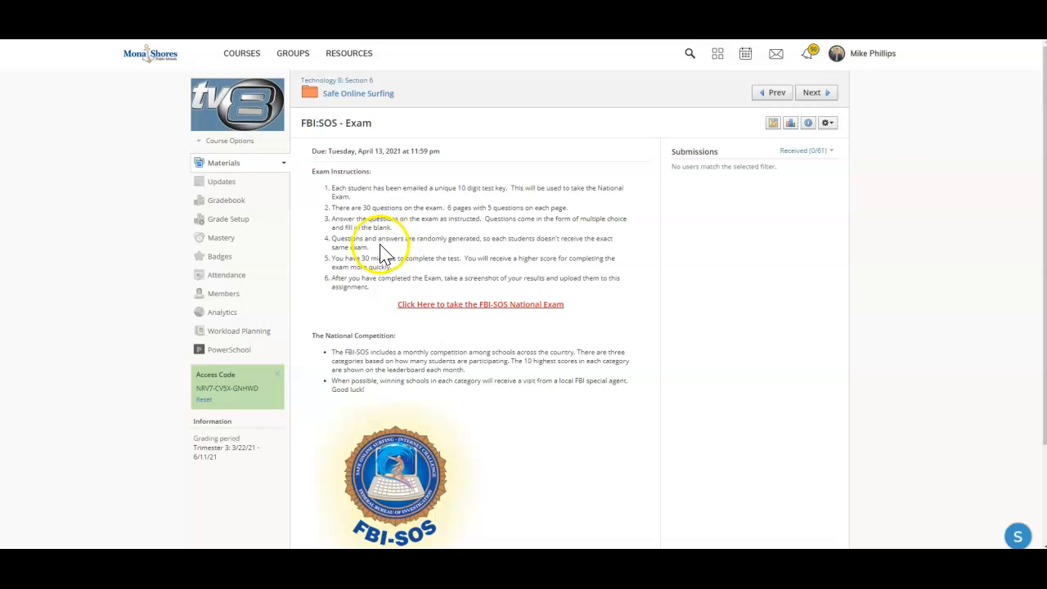
mouse_move(470, 261)
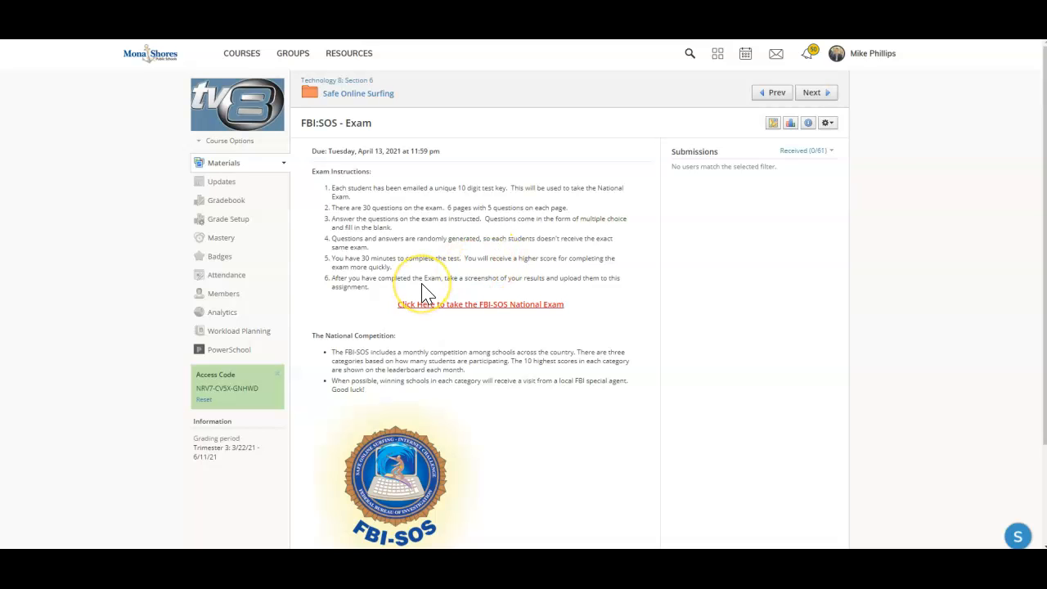
mouse_move(425, 293)
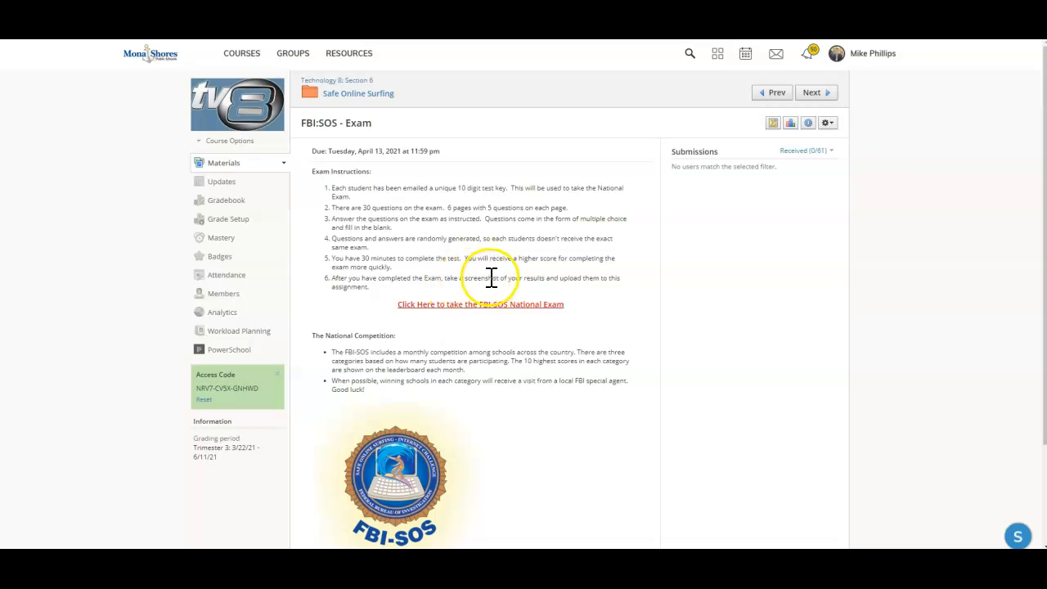
mouse_move(743, 227)
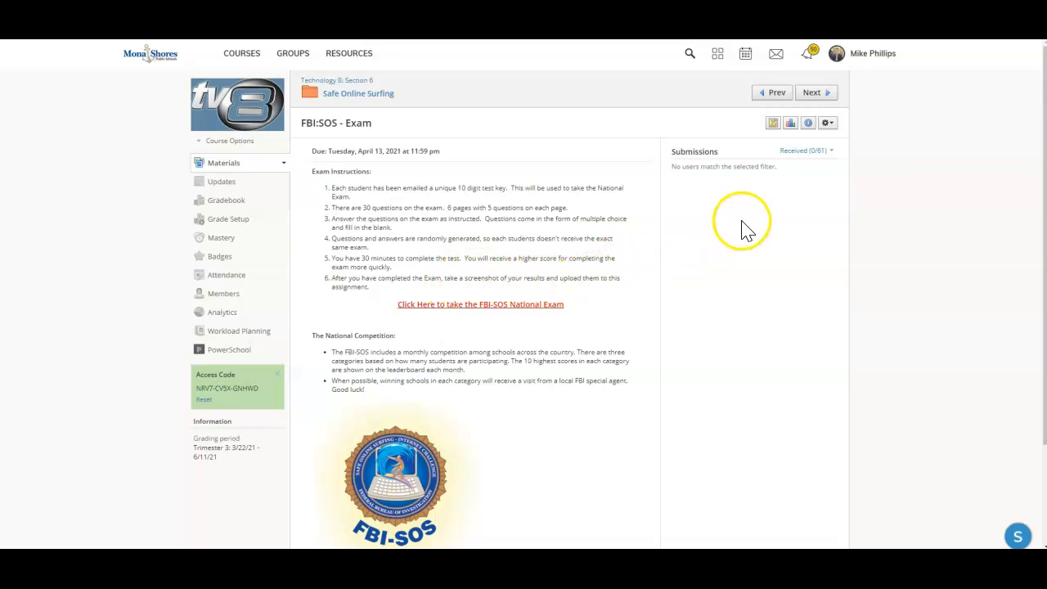
mouse_move(783, 226)
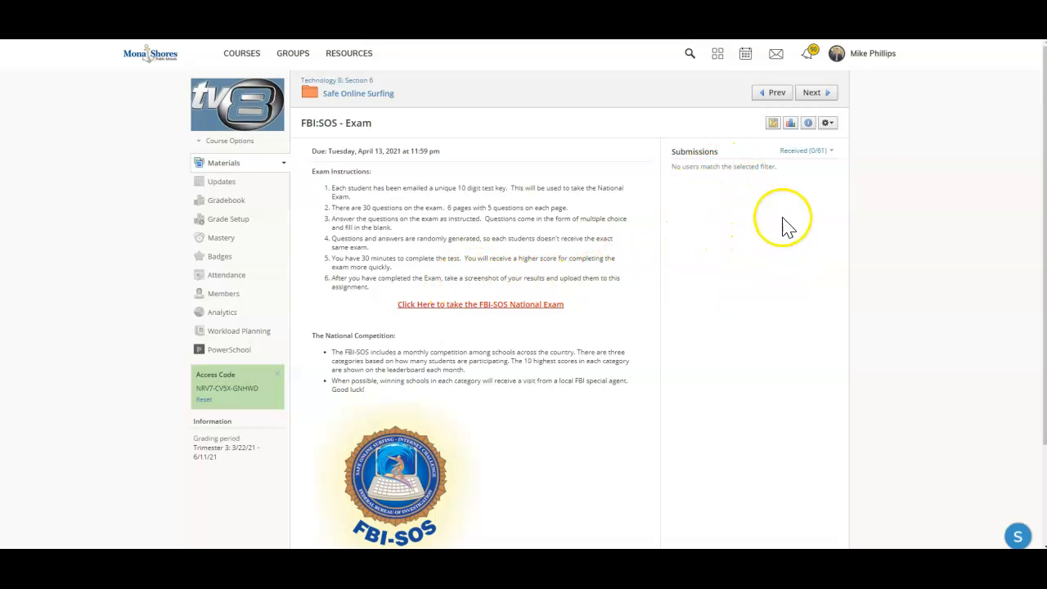
mouse_move(499, 319)
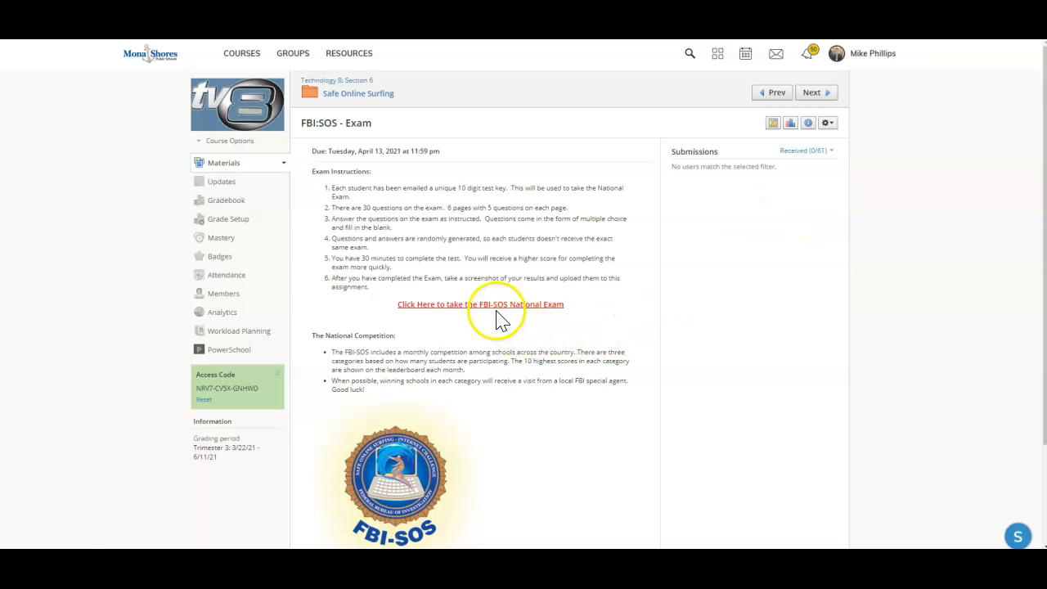
mouse_move(474, 315)
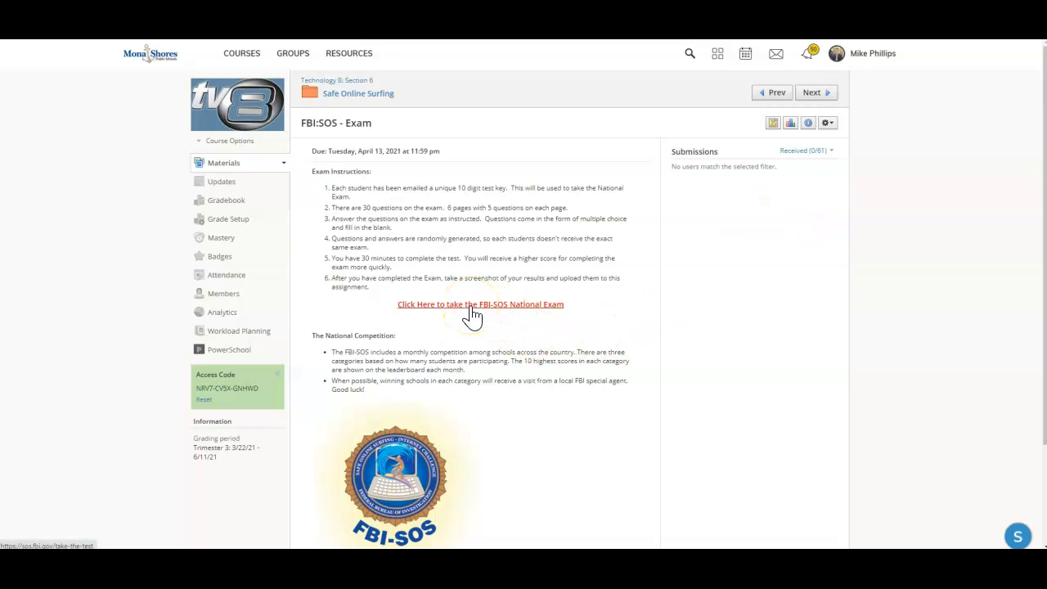
left_click(480, 304)
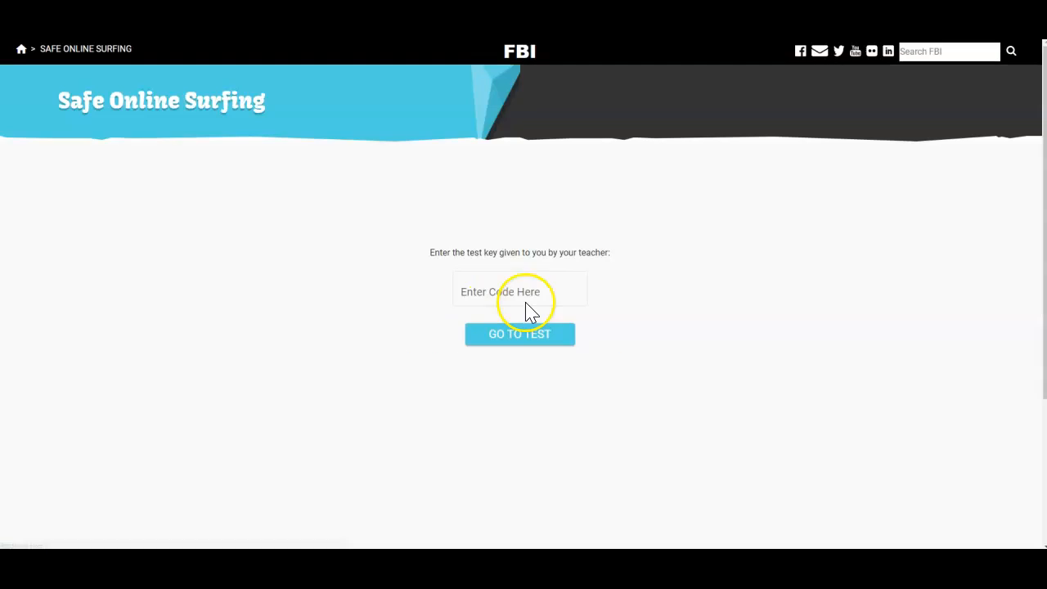
left_click(519, 291)
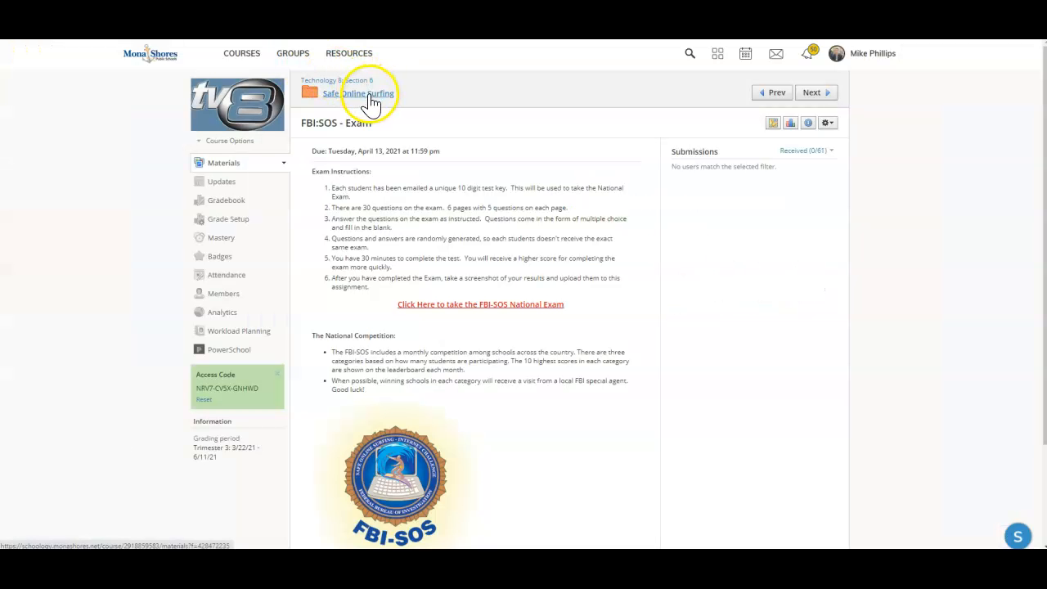
Return to Safe Online Surfing and open the Social Media : Test Drive page.
left_click(358, 93)
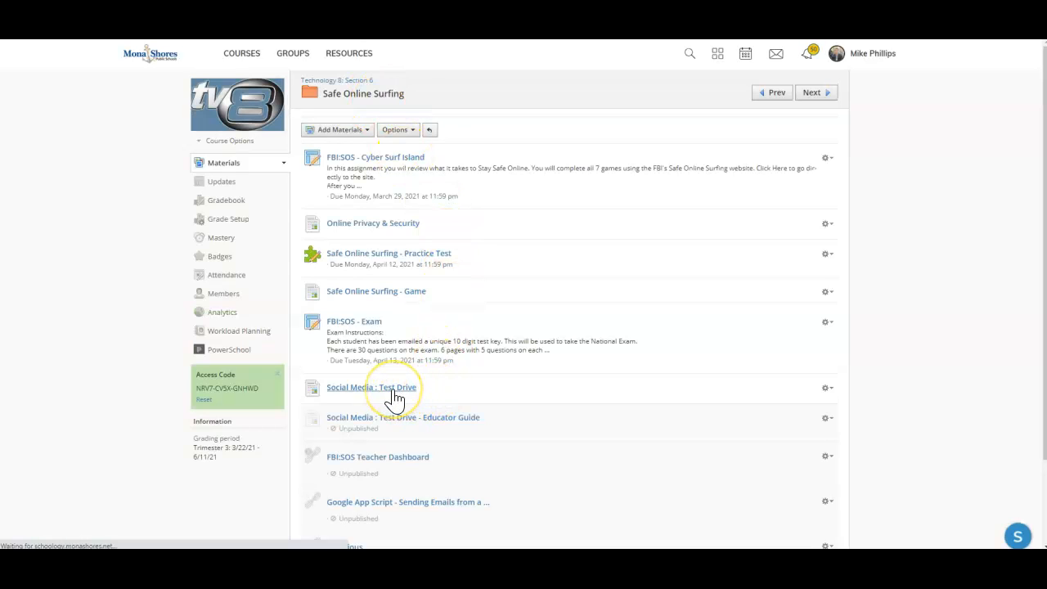
left_click(372, 387)
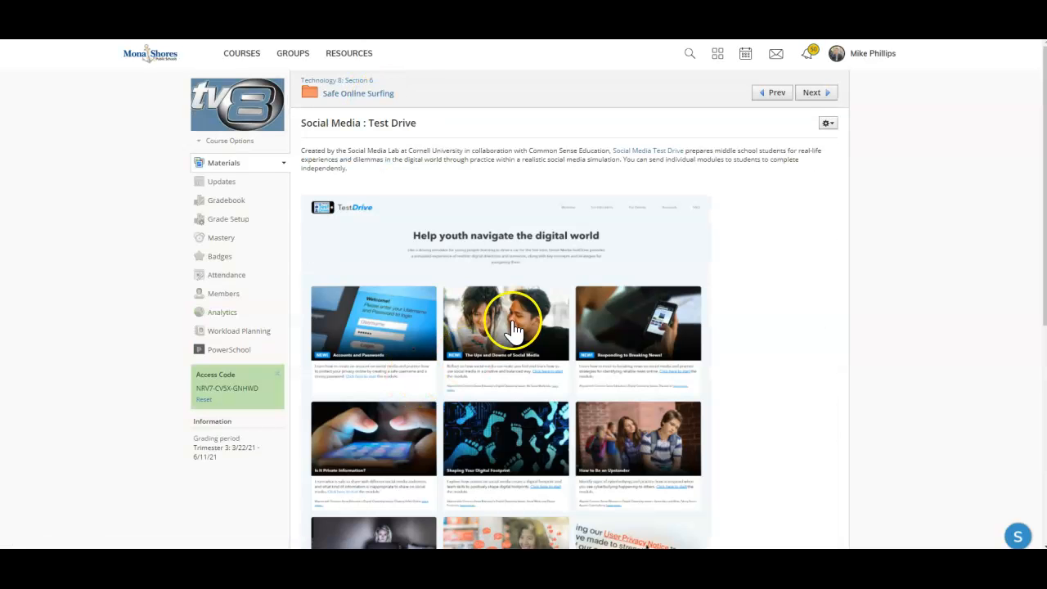
mouse_move(605, 335)
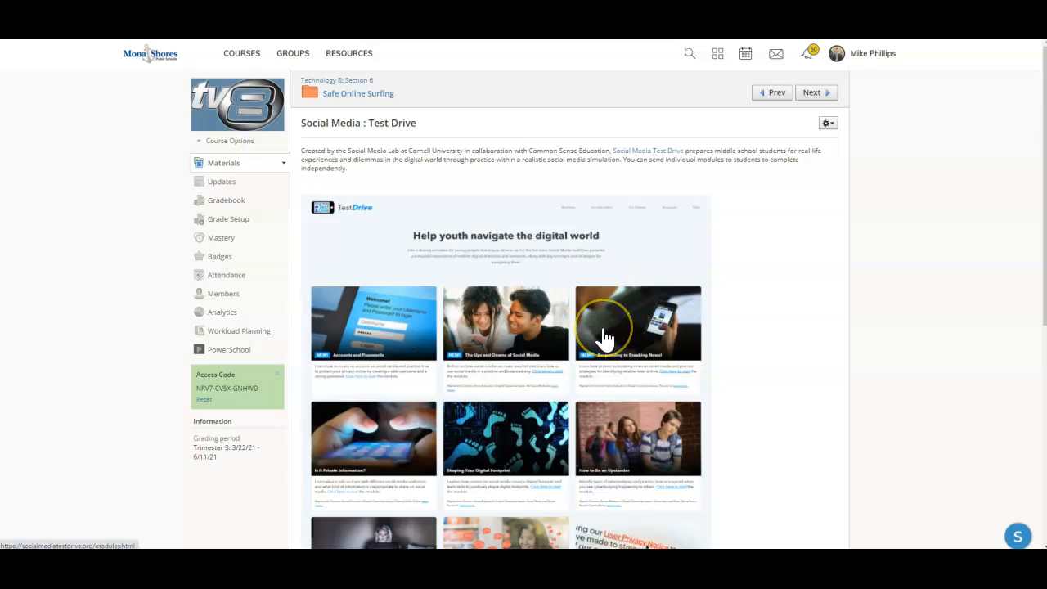
scroll("down", 3)
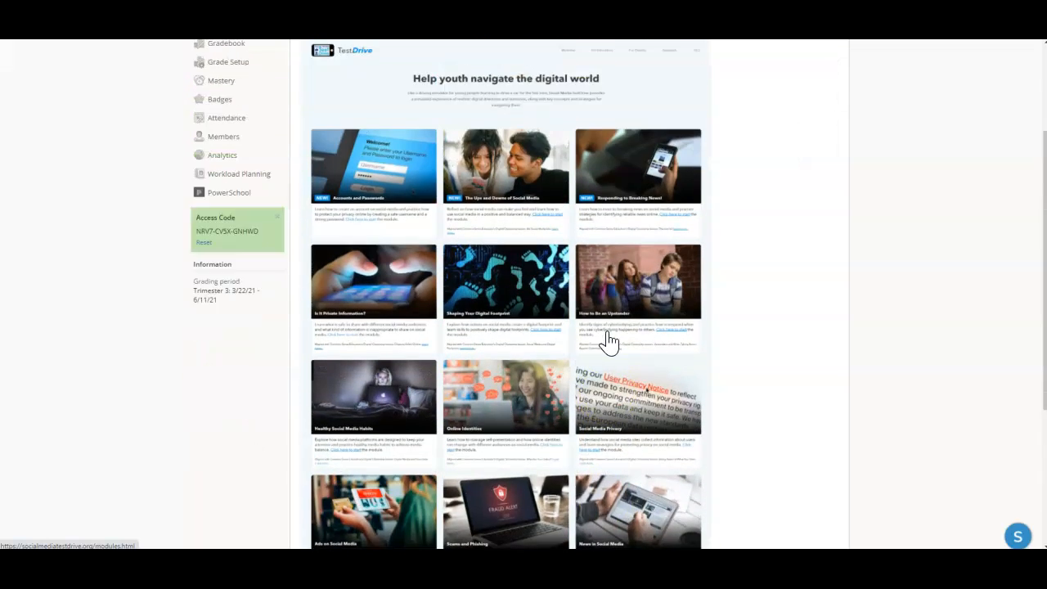
scroll("up", 3)
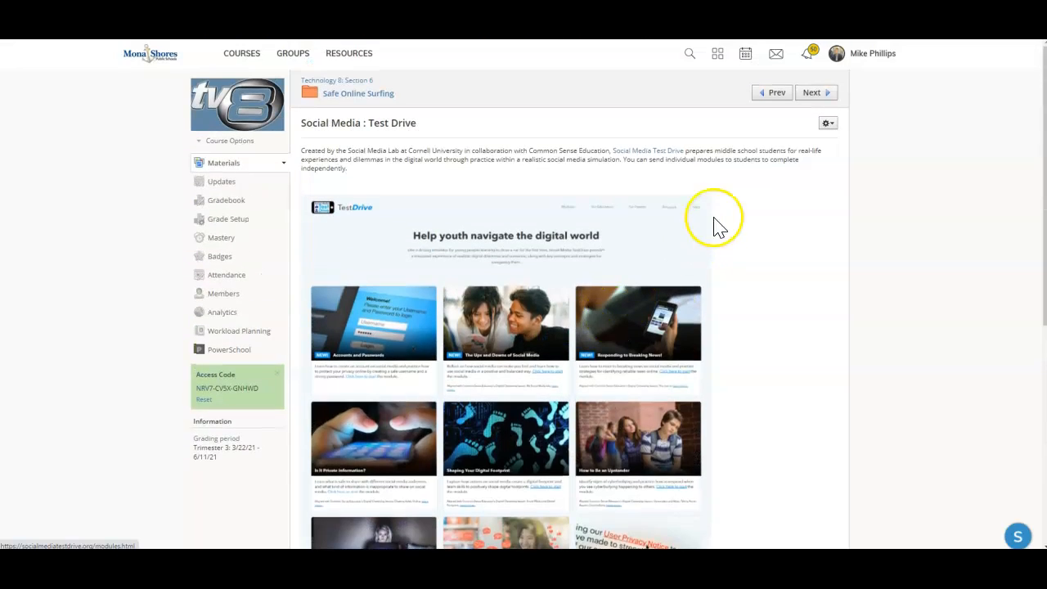
mouse_move(777, 184)
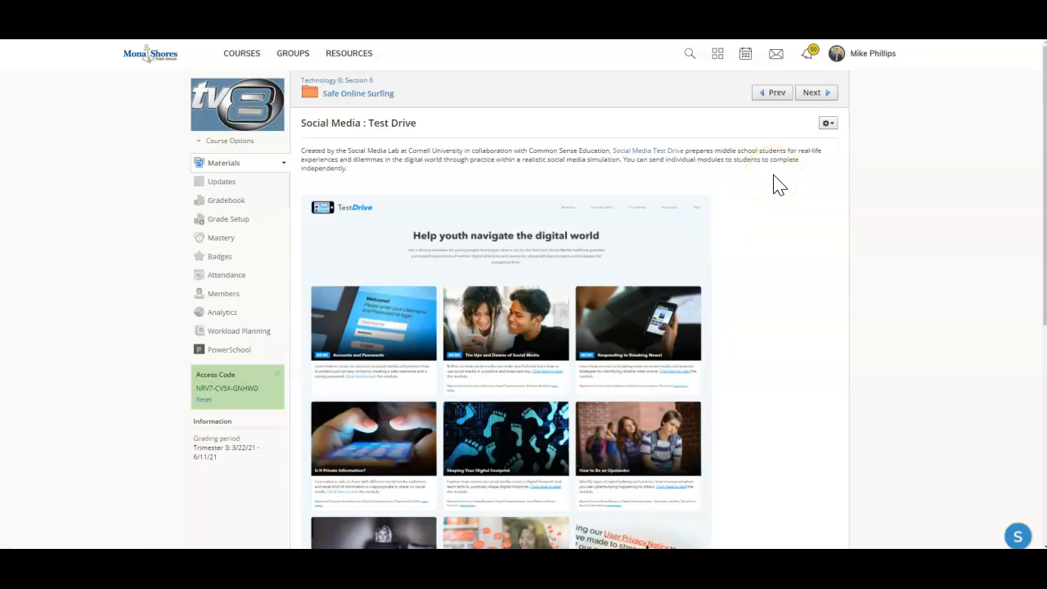
mouse_move(523, 196)
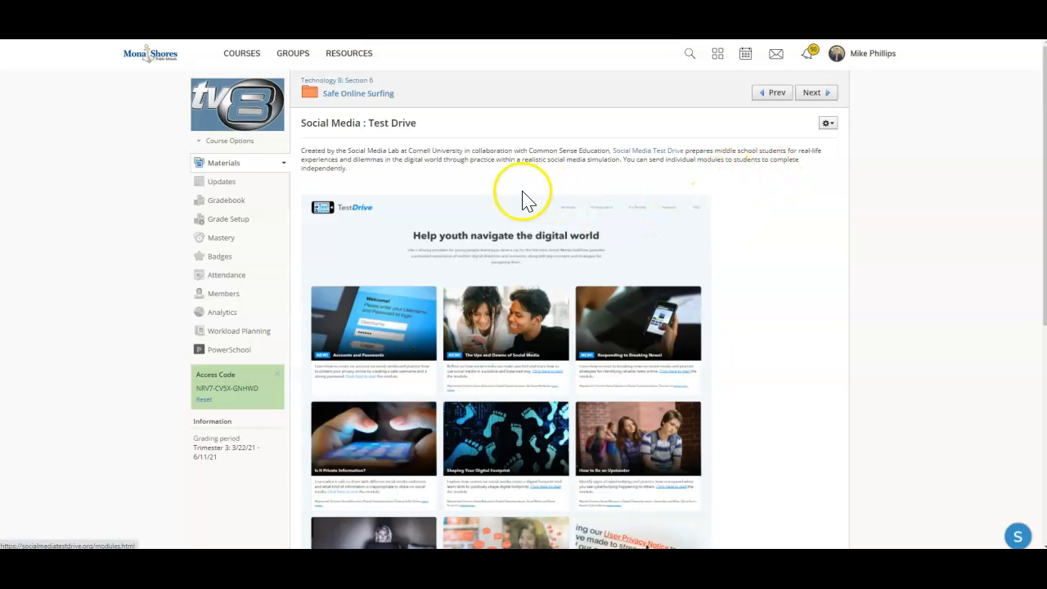
mouse_move(521, 195)
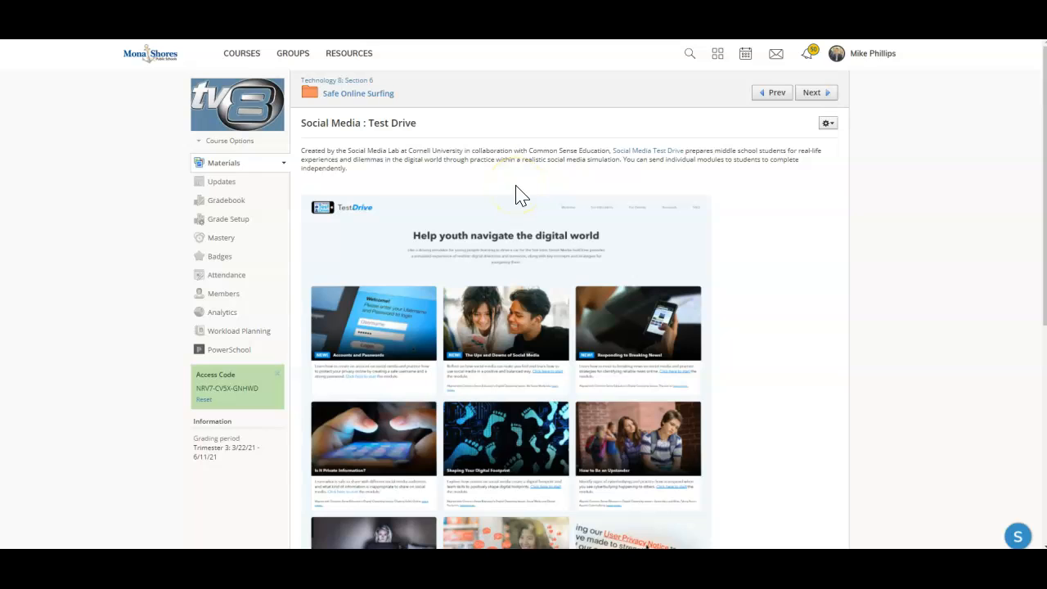
mouse_move(552, 178)
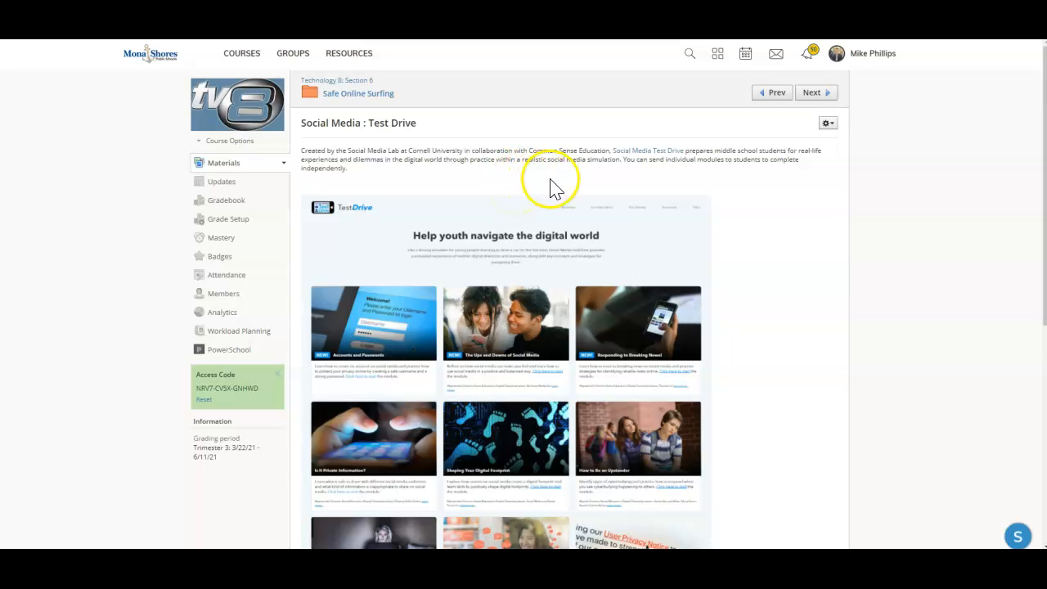
mouse_move(616, 179)
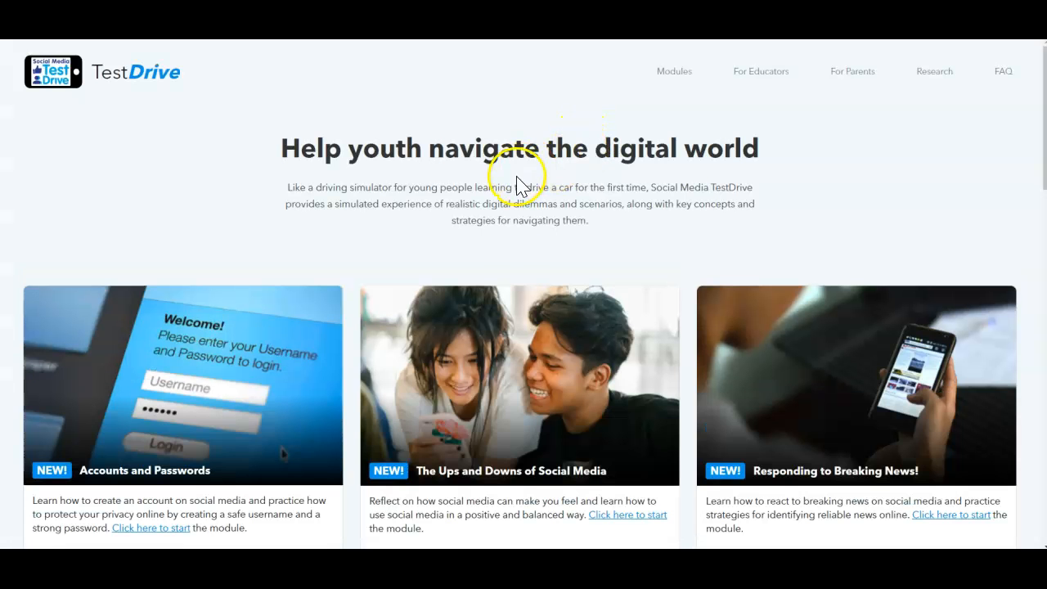
Scroll through the TestDrive module cards from Accounts and Passwords to News in Social Media.
scroll("down", 3)
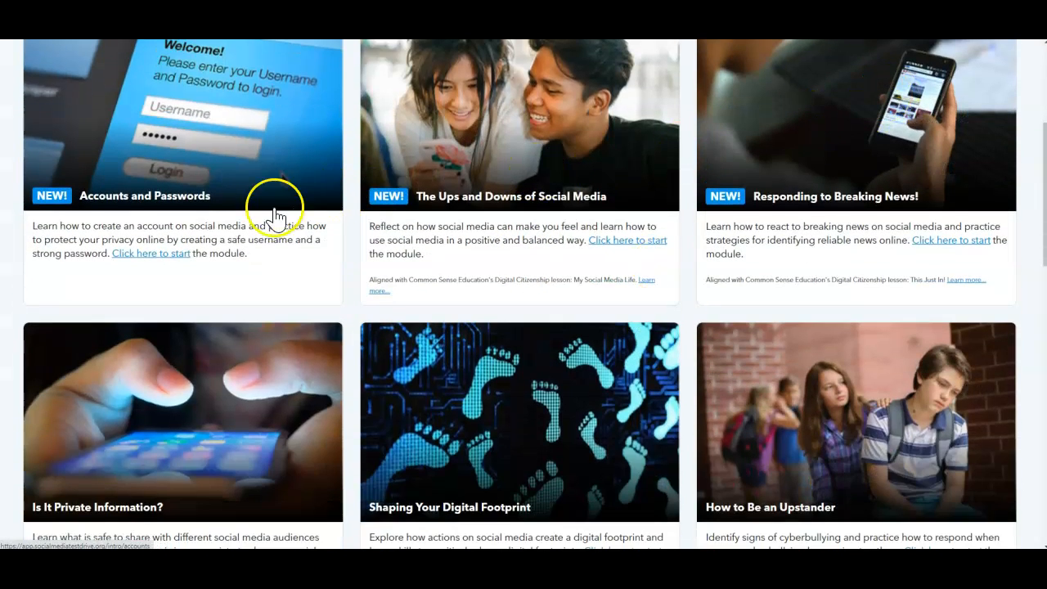
scroll("down", 3)
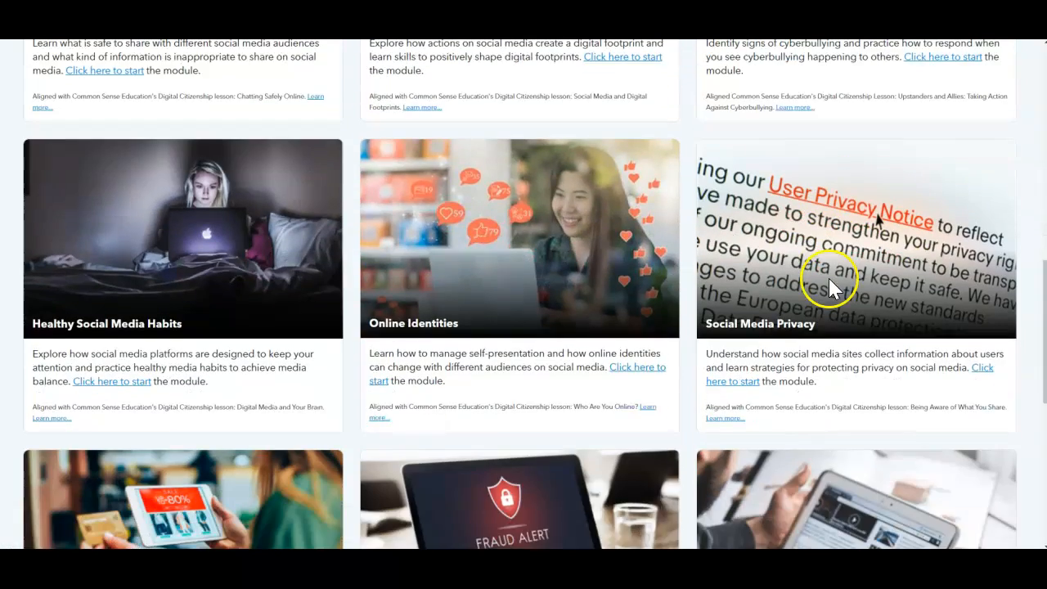
scroll("down", 3)
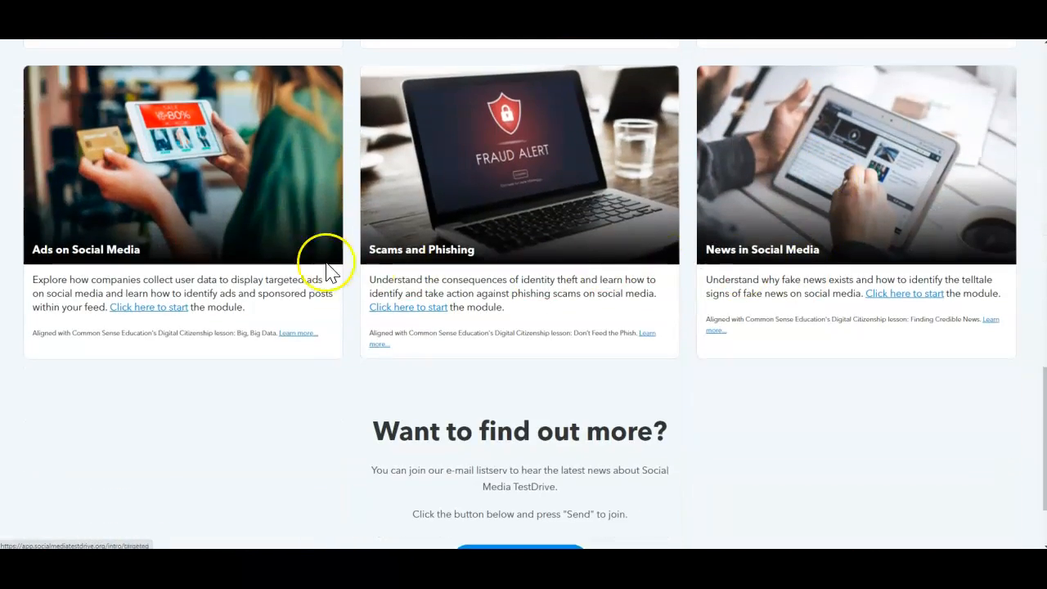
scroll("up", 3)
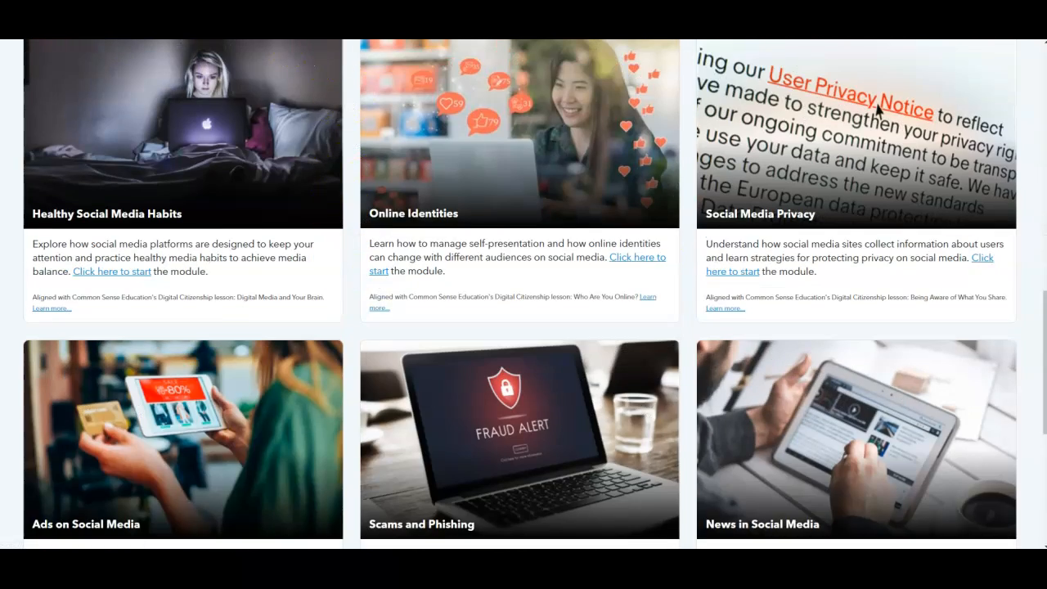